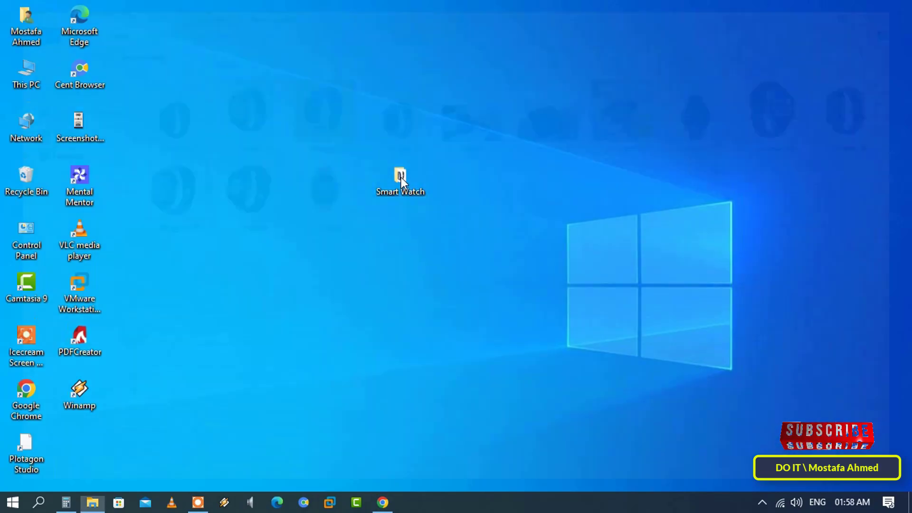
- Open the Smart Watch folder and select all 13 watch images
double_click(400, 178)
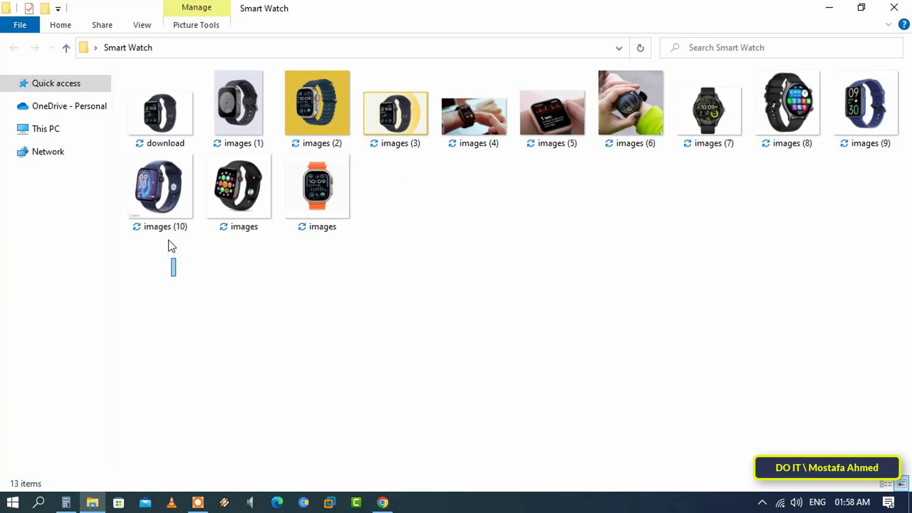
key("ctrl+a")
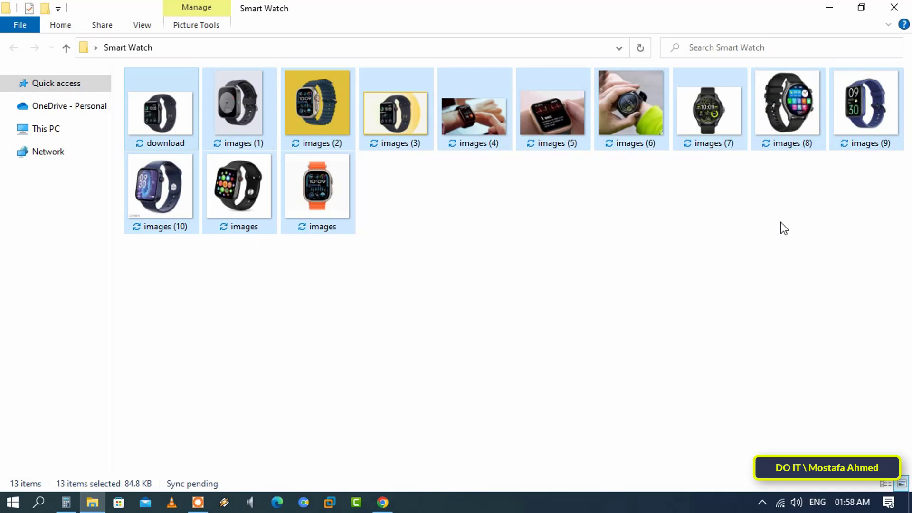
mouse_move(770, 227)
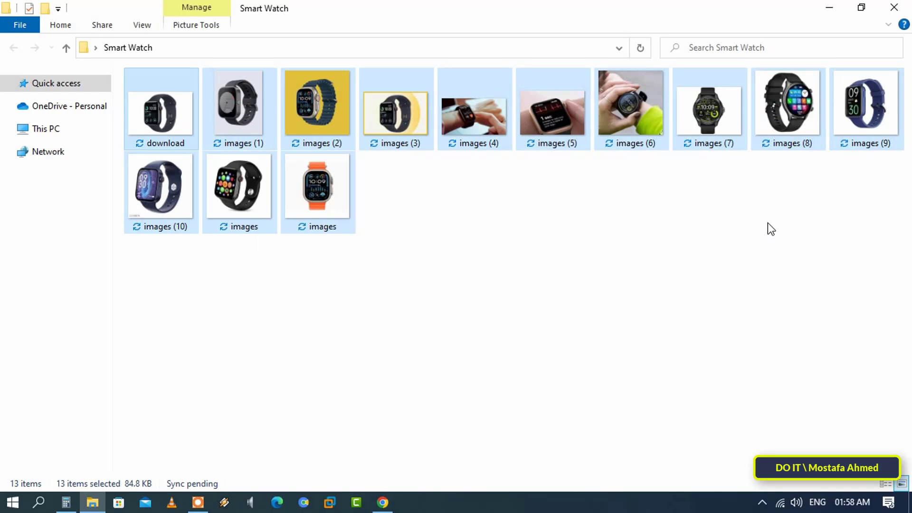
mouse_move(750, 240)
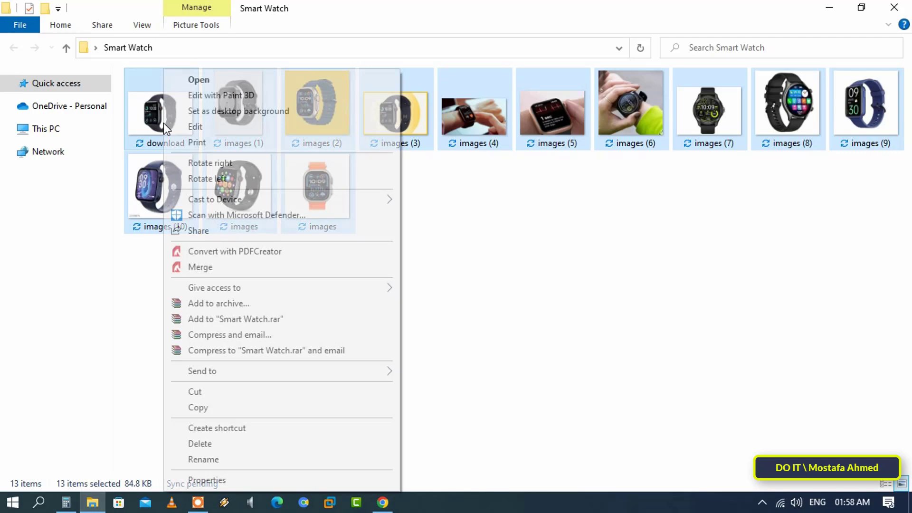
mouse_move(219, 145)
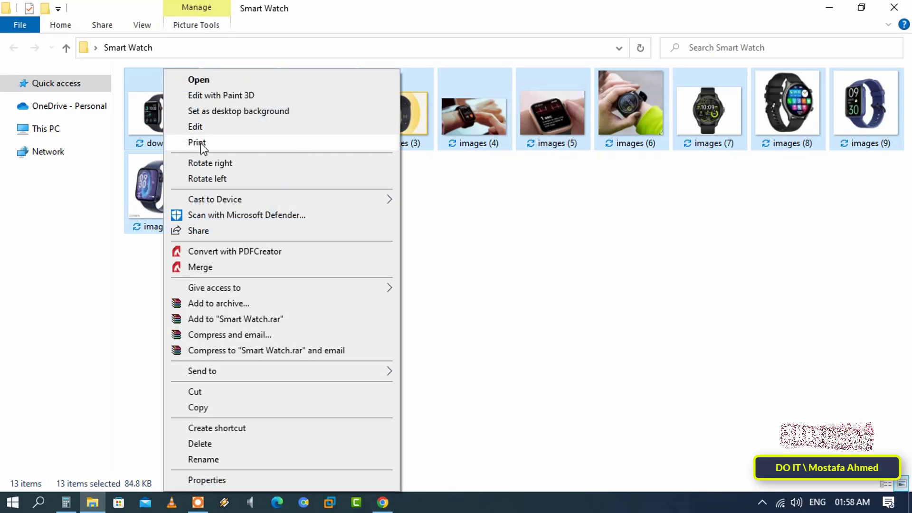
- Start printing the selection and choose Microsoft Print to PDF as the printer
left_click(198, 142)
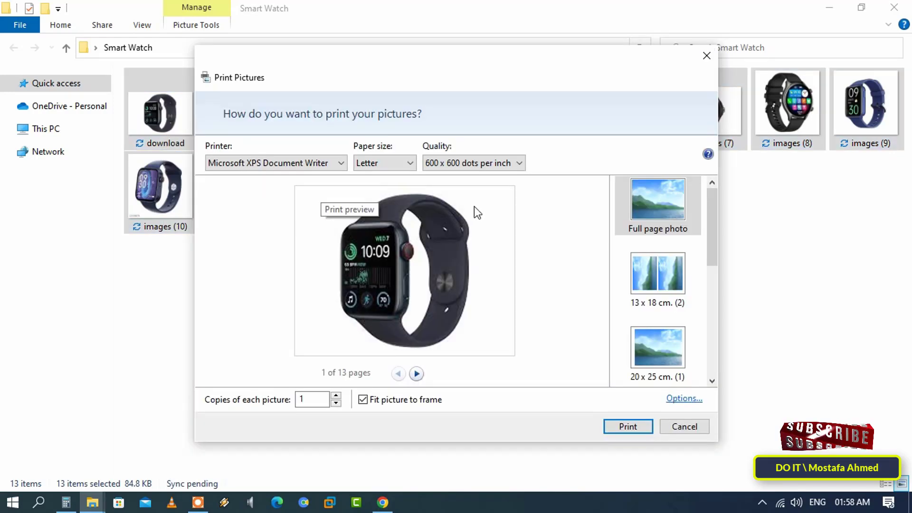
mouse_move(494, 105)
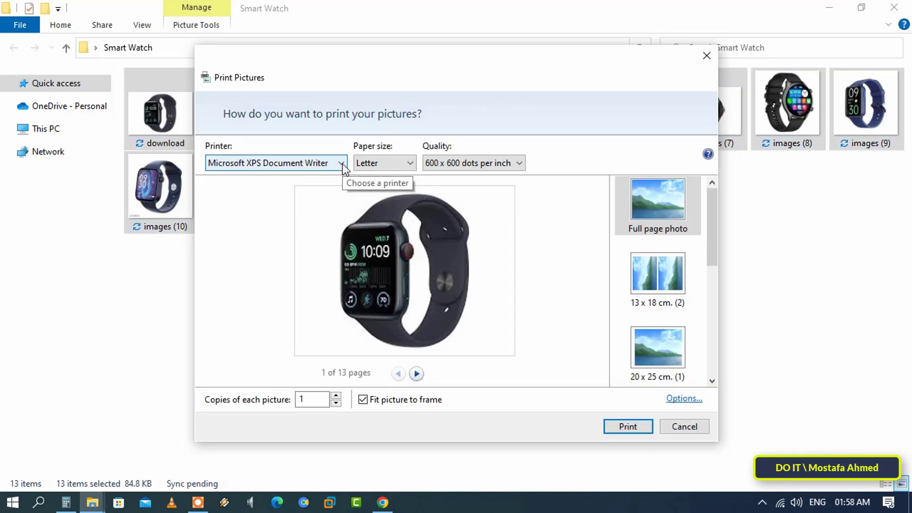
left_click(341, 163)
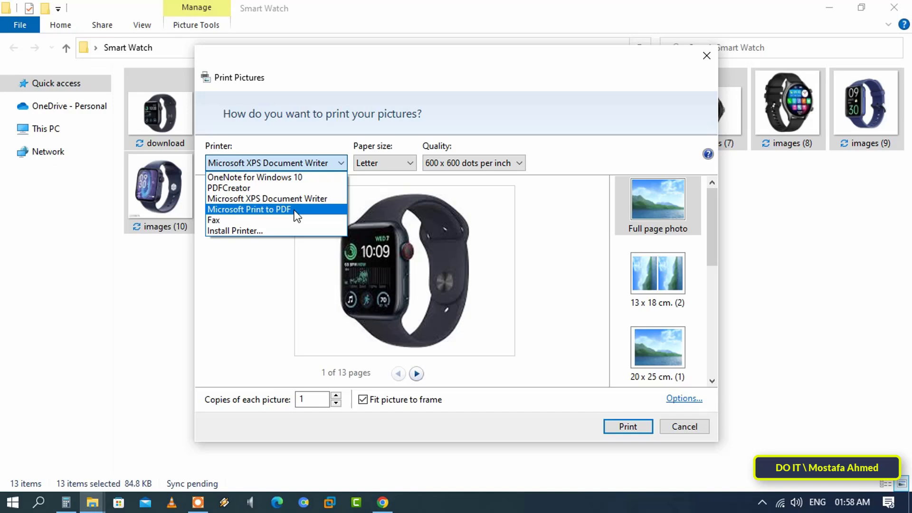
left_click(248, 209)
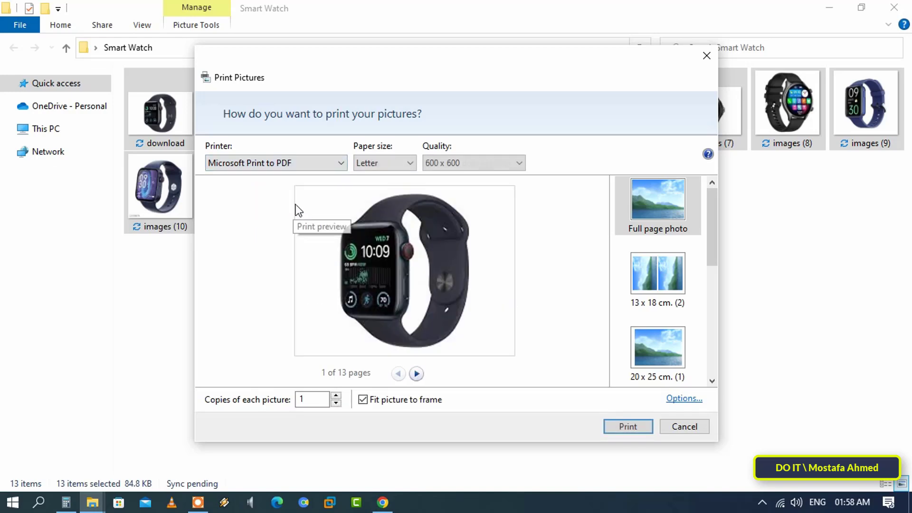
mouse_move(419, 326)
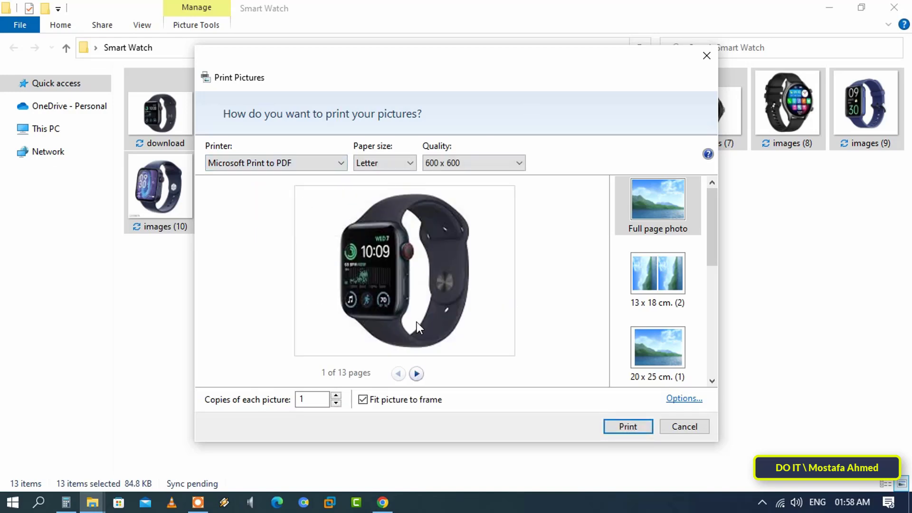
mouse_move(564, 114)
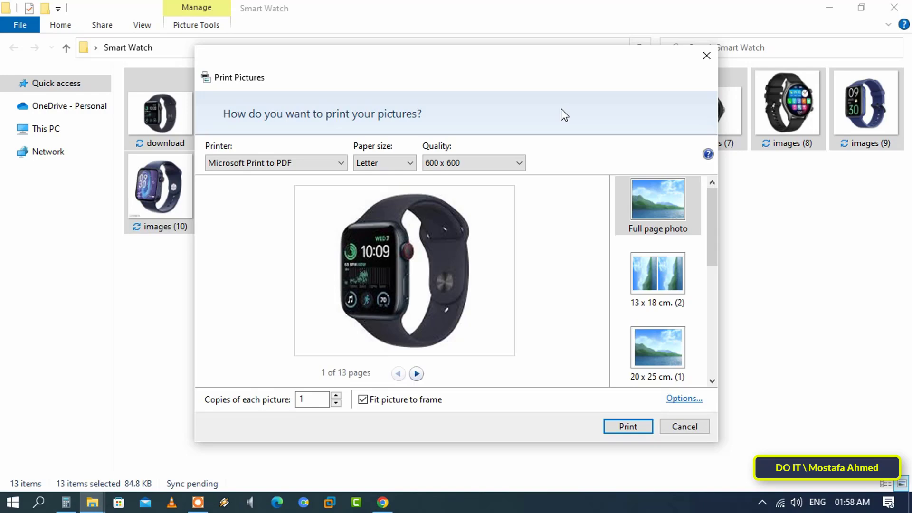
mouse_move(587, 156)
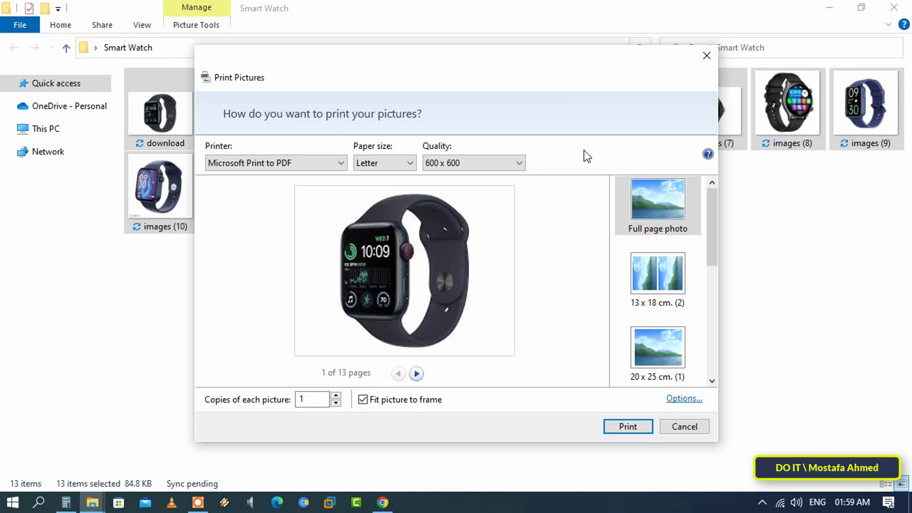
mouse_move(684, 400)
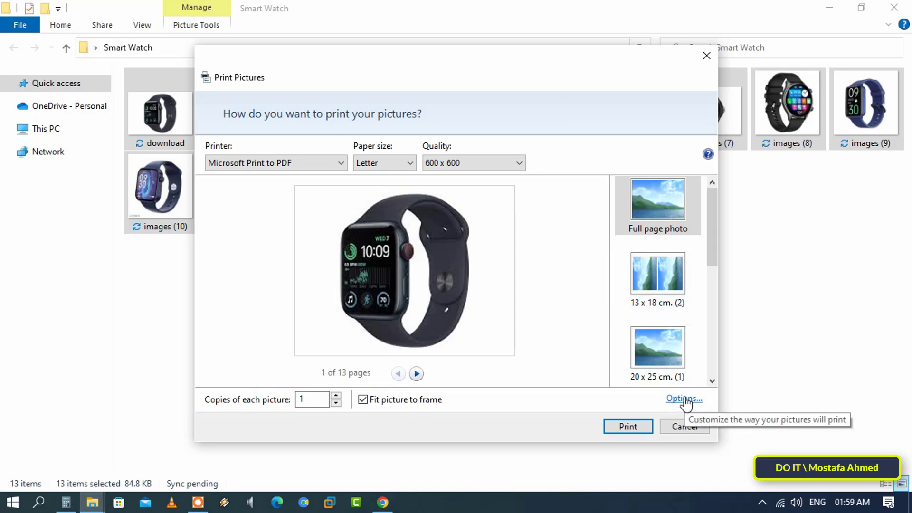
left_click(683, 398)
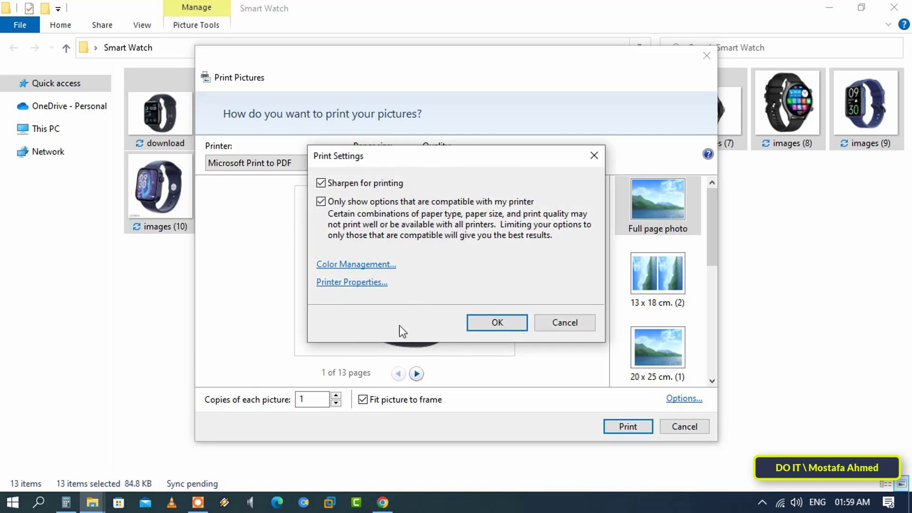
mouse_move(351, 282)
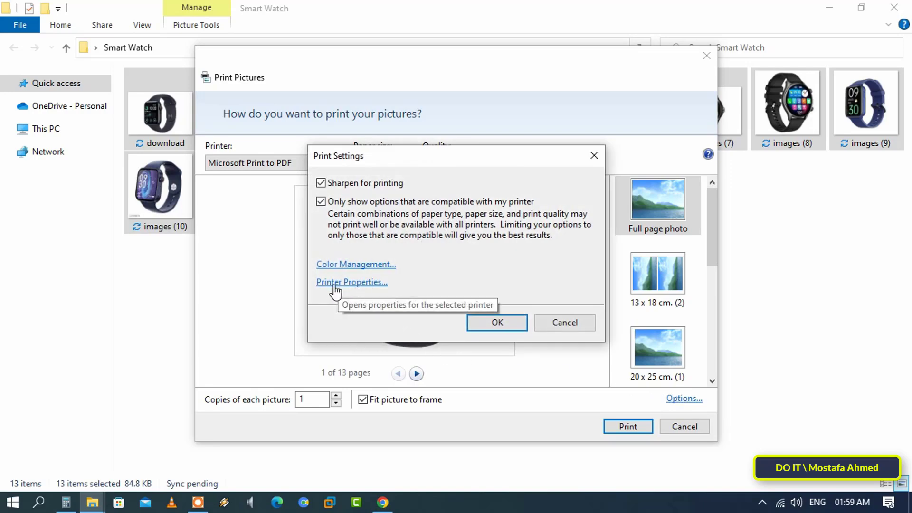
left_click(352, 281)
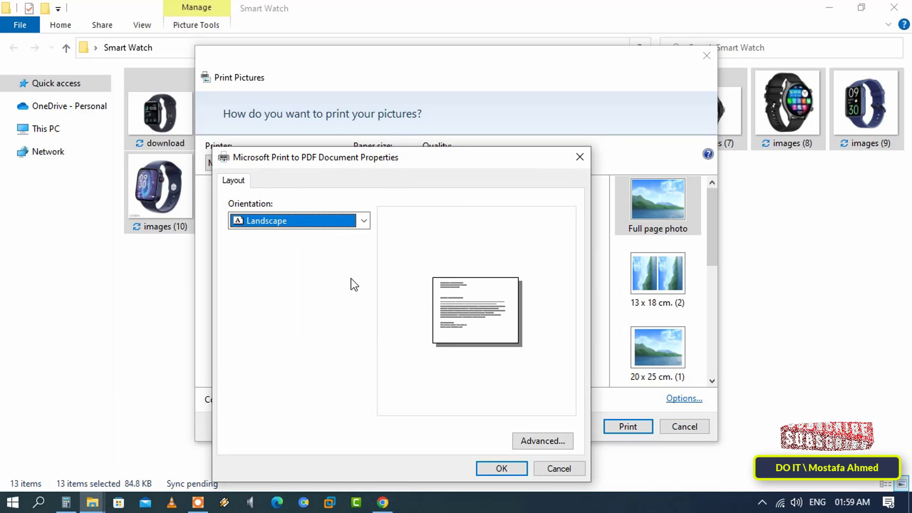
left_click(363, 221)
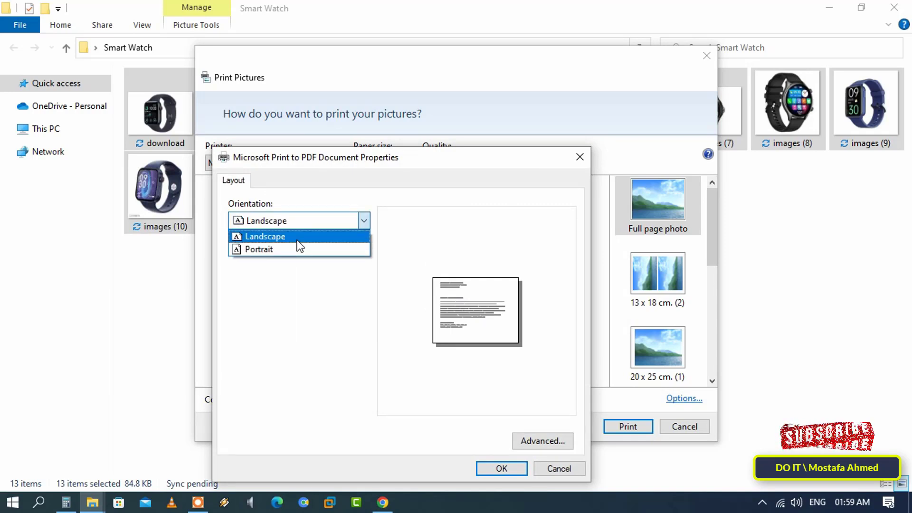
left_click(500, 468)
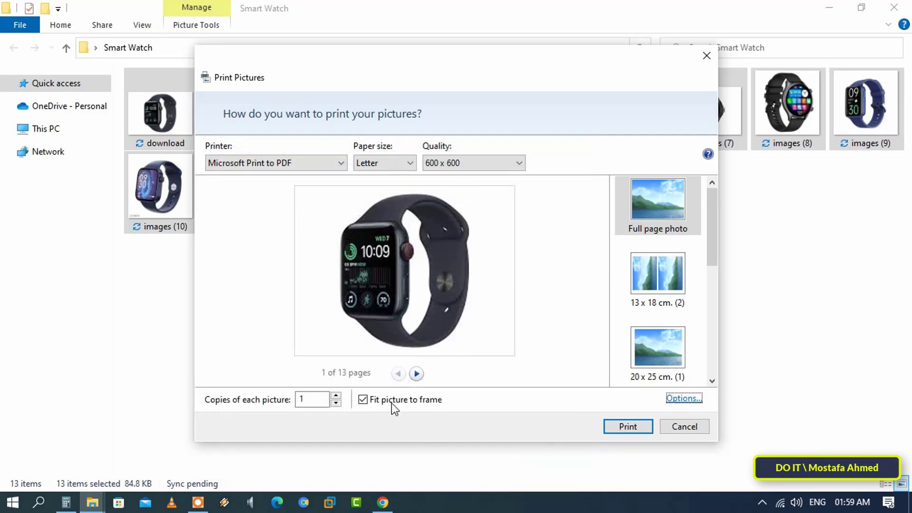
mouse_move(364, 401)
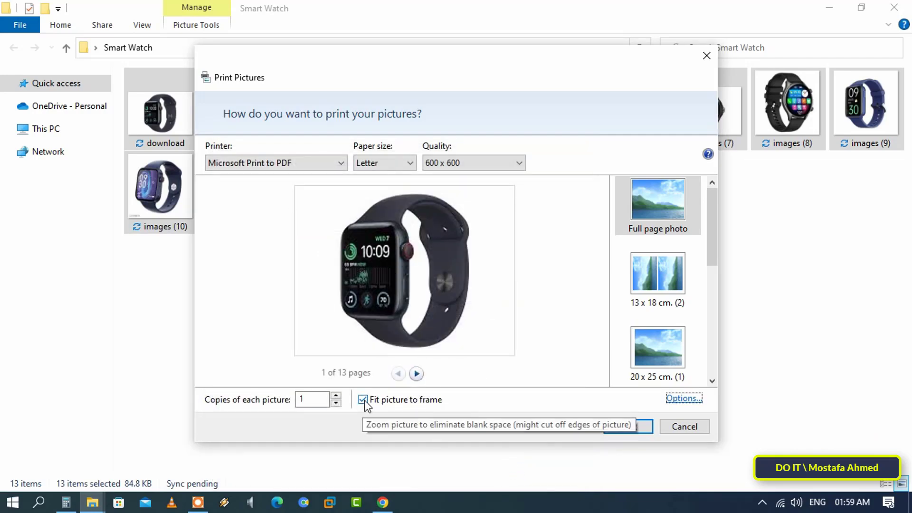
- Turn off Fit picture to frame and start printing the full-page Letter pictures to PDF
left_click(363, 400)
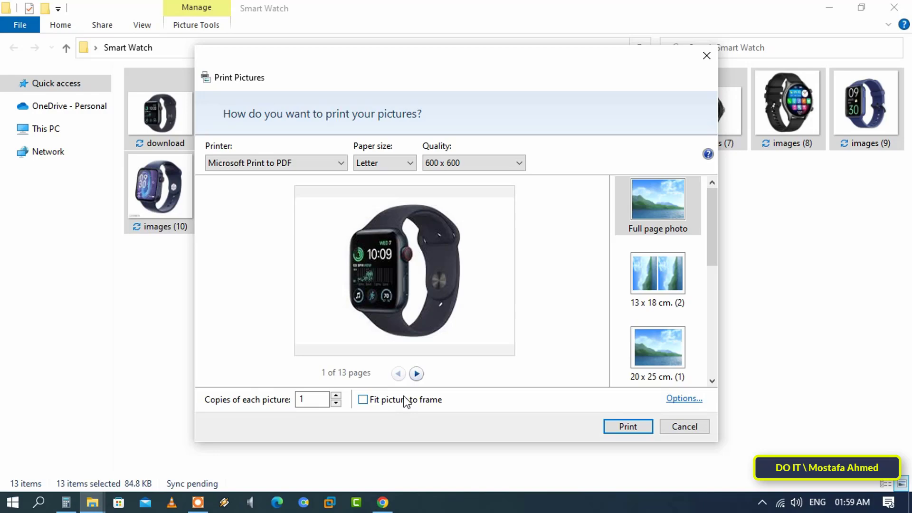
mouse_move(444, 418)
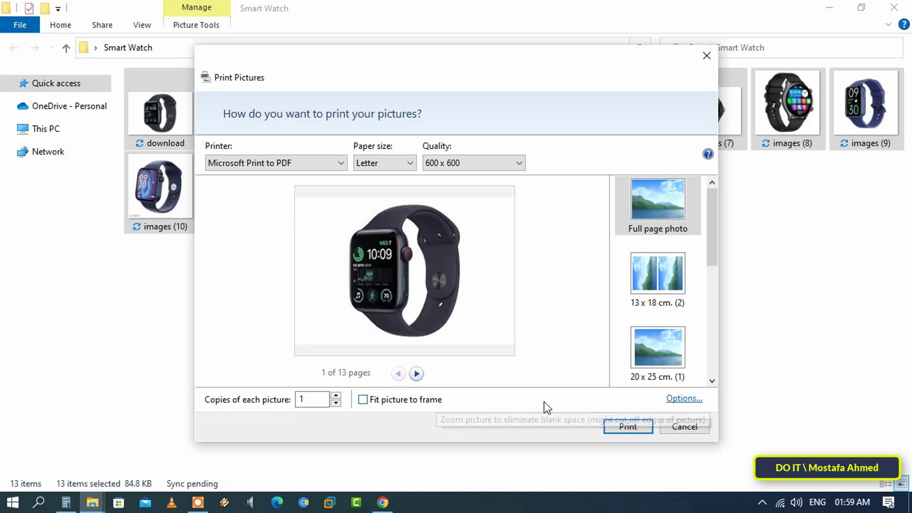
left_click(627, 426)
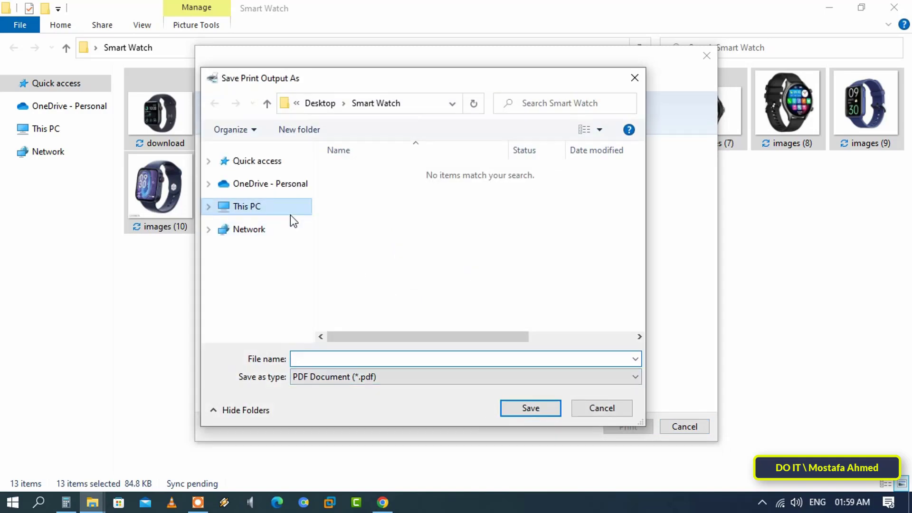
- Save the output in the Smart Watch folder as a PDF named 'Smart Watch'
left_click(247, 206)
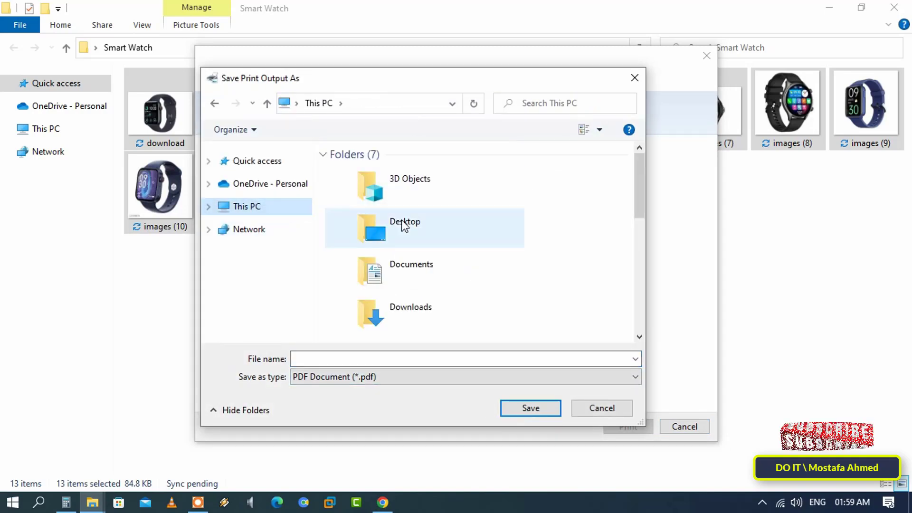
double_click(405, 227)
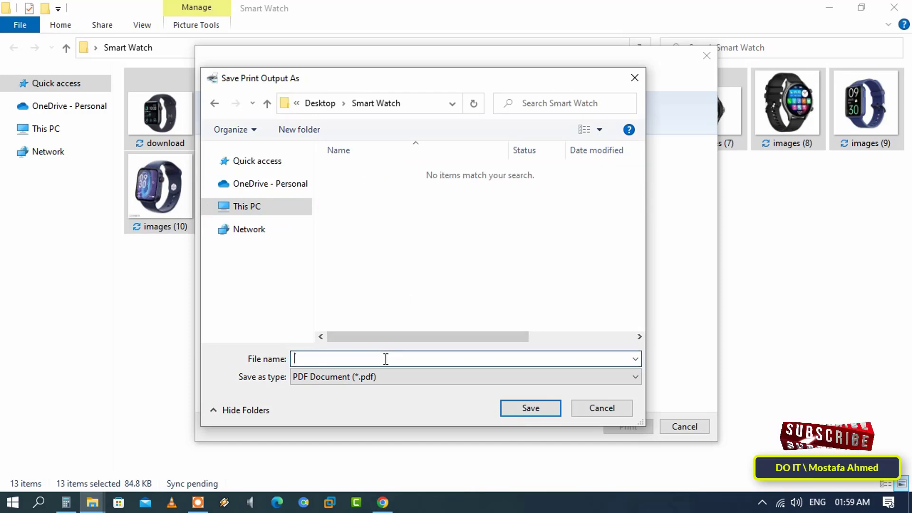
type("Smart")
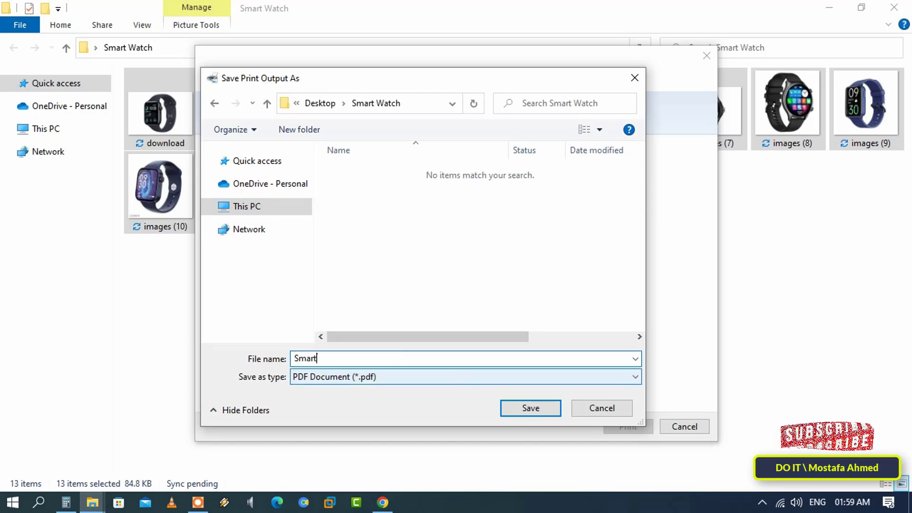
type("Wa")
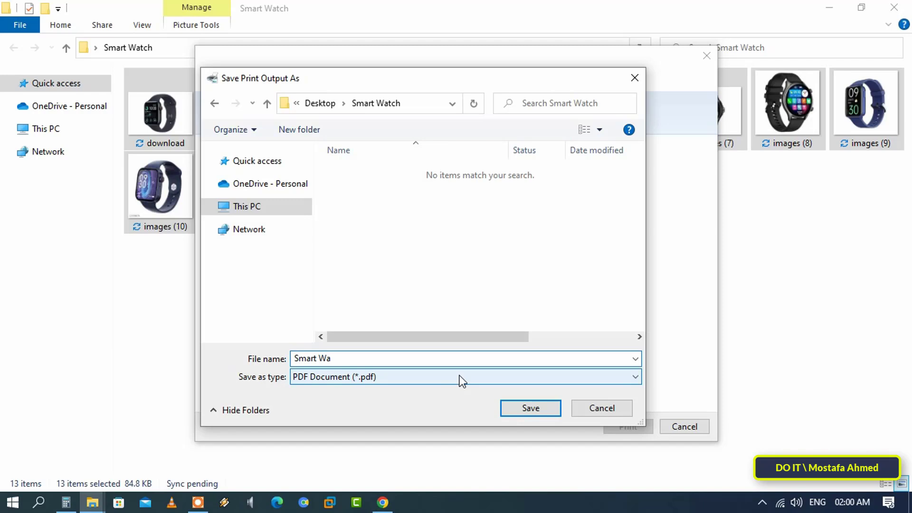
type("tch")
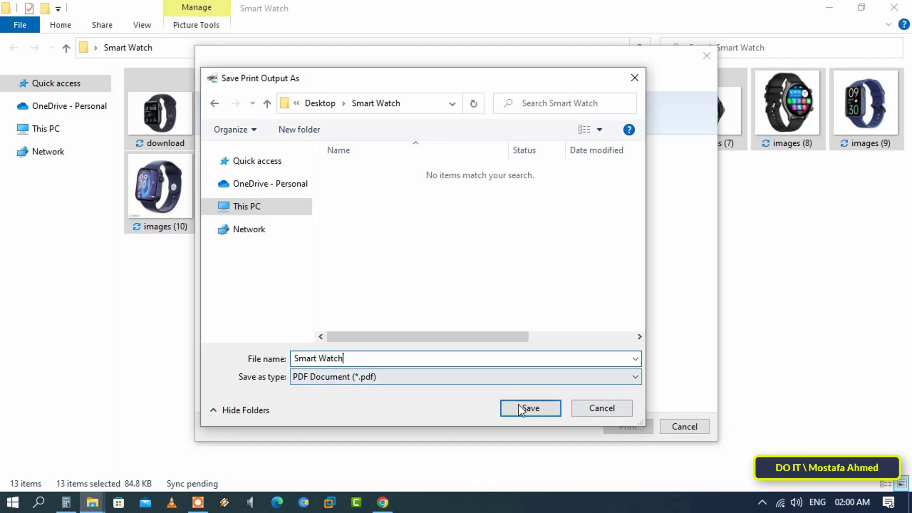
left_click(530, 408)
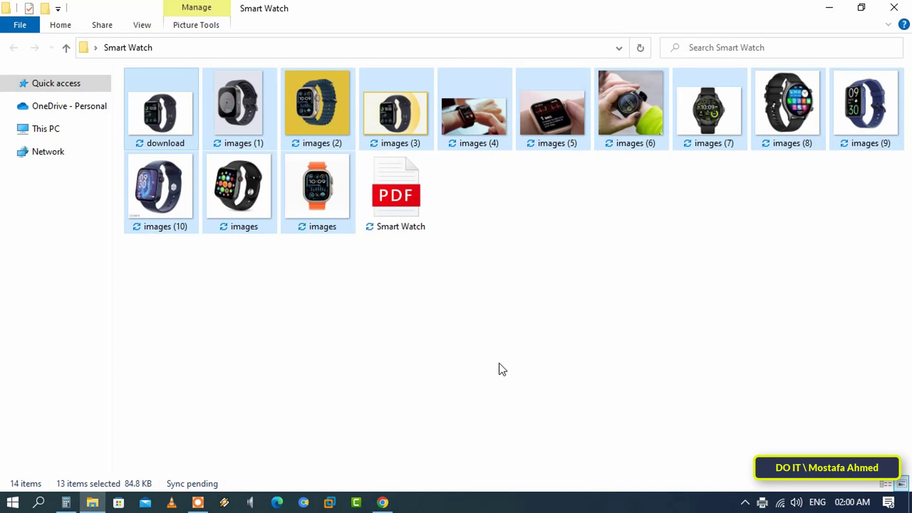
- Check the 153 KB Smart Watch.pdf's details, then open it in Microsoft Edge
left_click(395, 191)
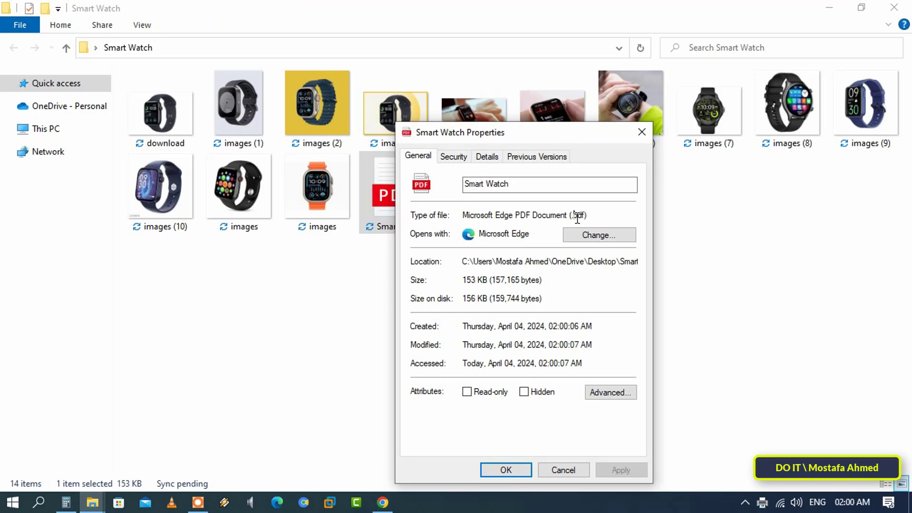
double_click(579, 216)
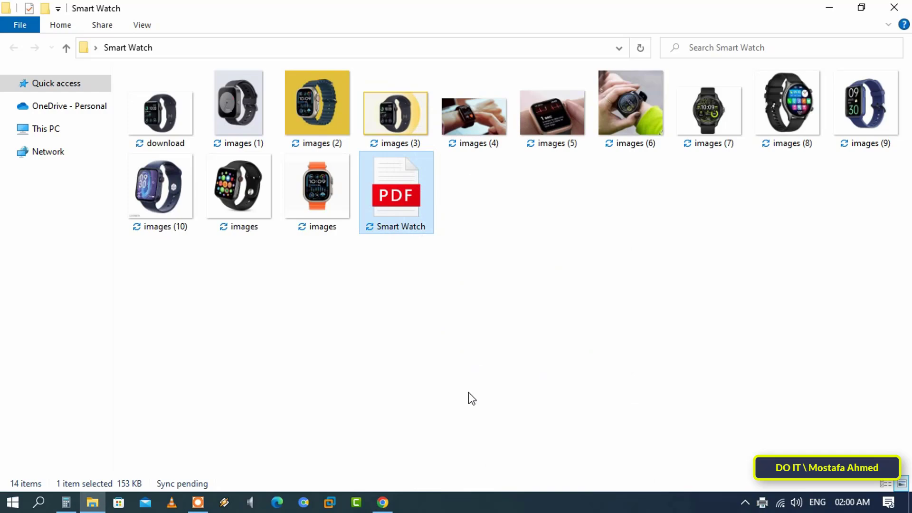
double_click(395, 189)
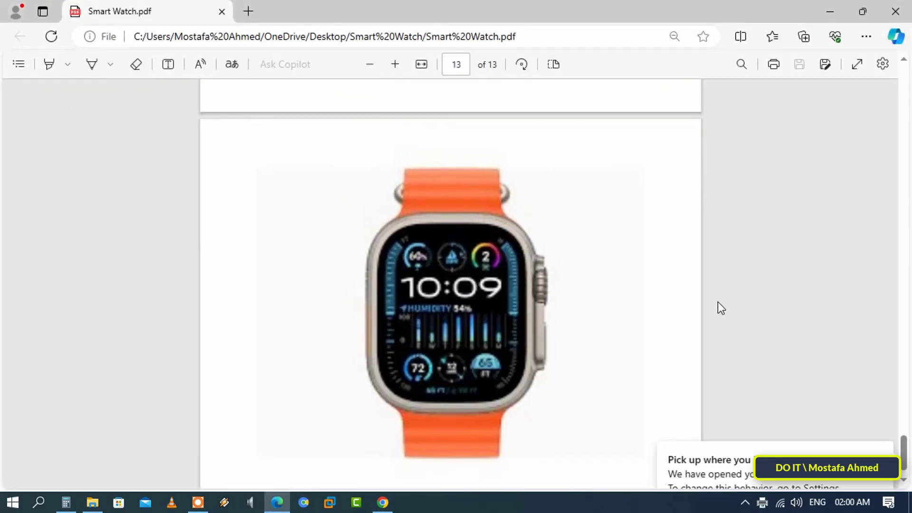
scroll("up", 3)
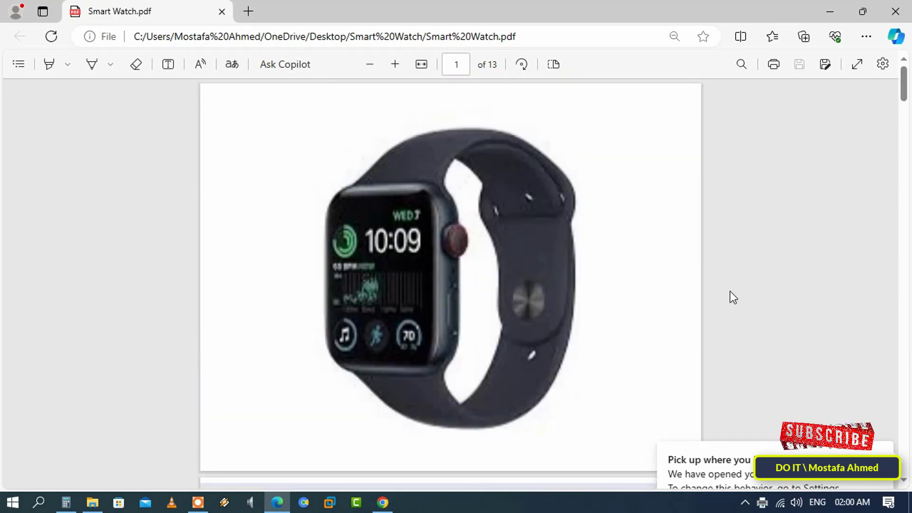
mouse_move(477, 143)
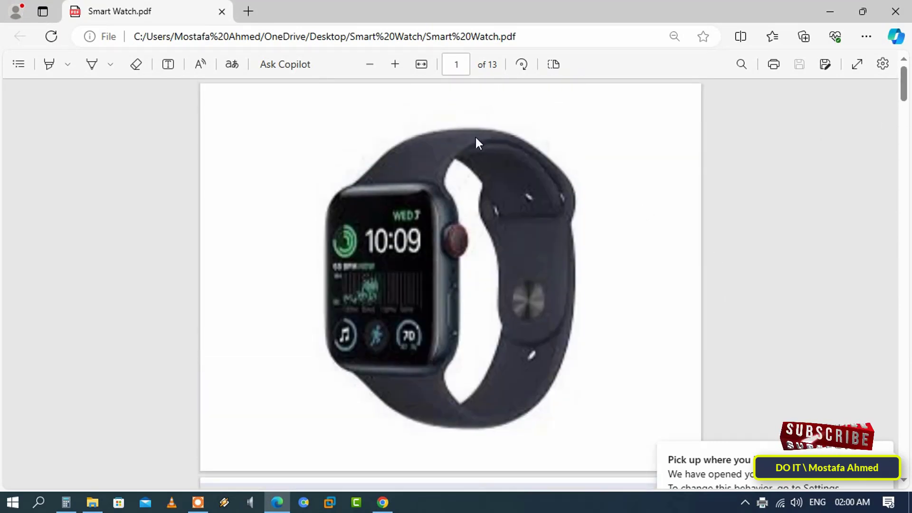
scroll("down", 3)
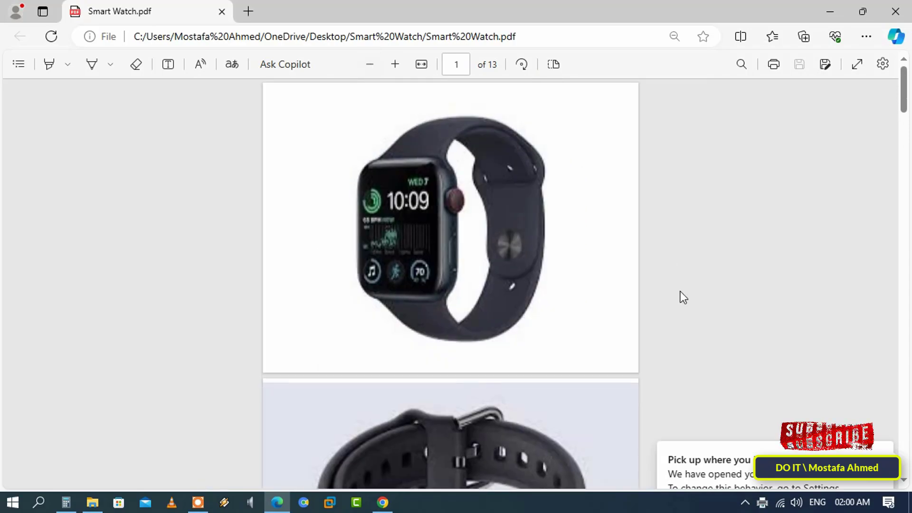
scroll("down", 3)
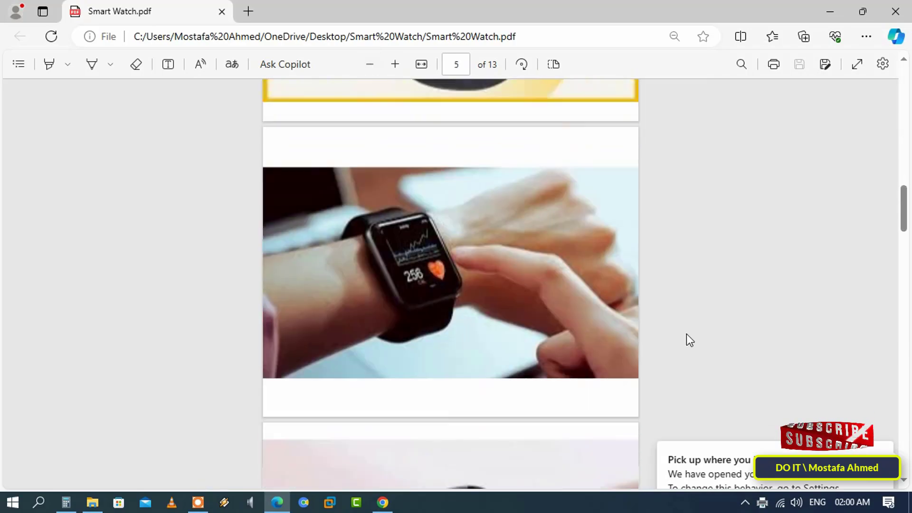
scroll("down", 3)
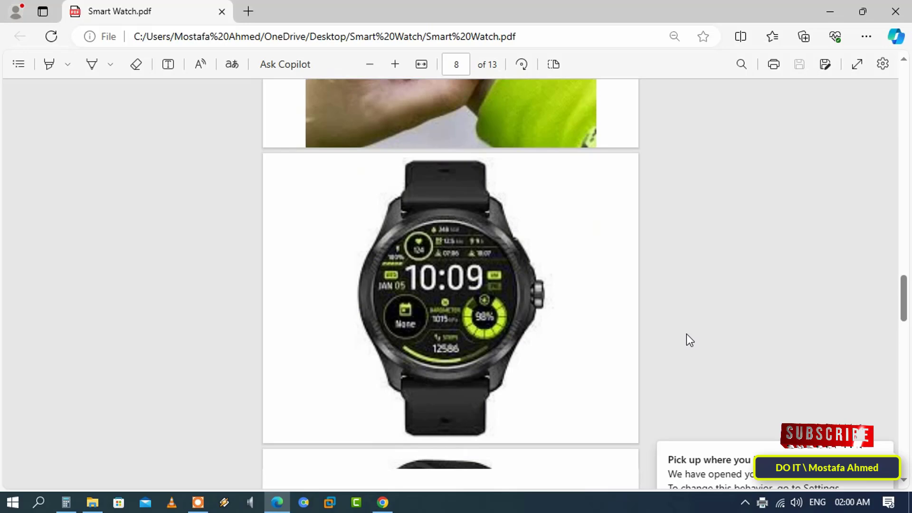
scroll("down", 3)
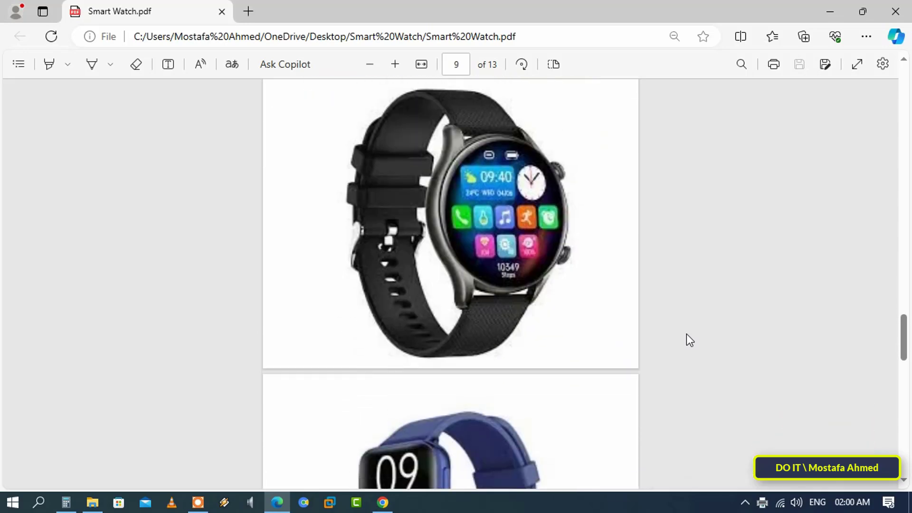
scroll("down", 3)
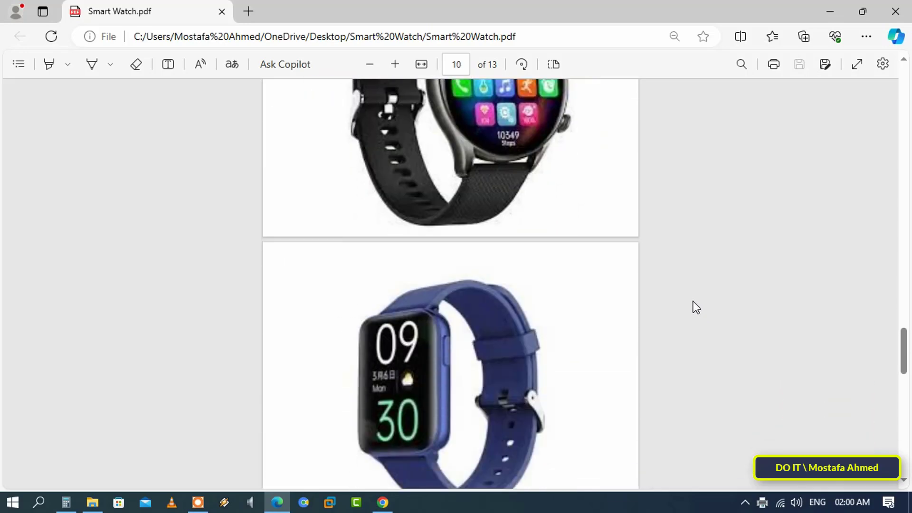
scroll("down", 3)
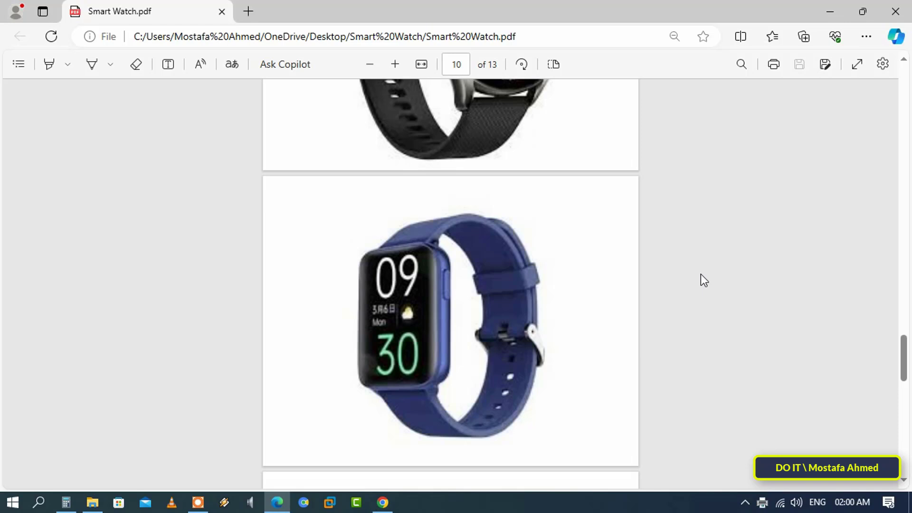
mouse_move(701, 276)
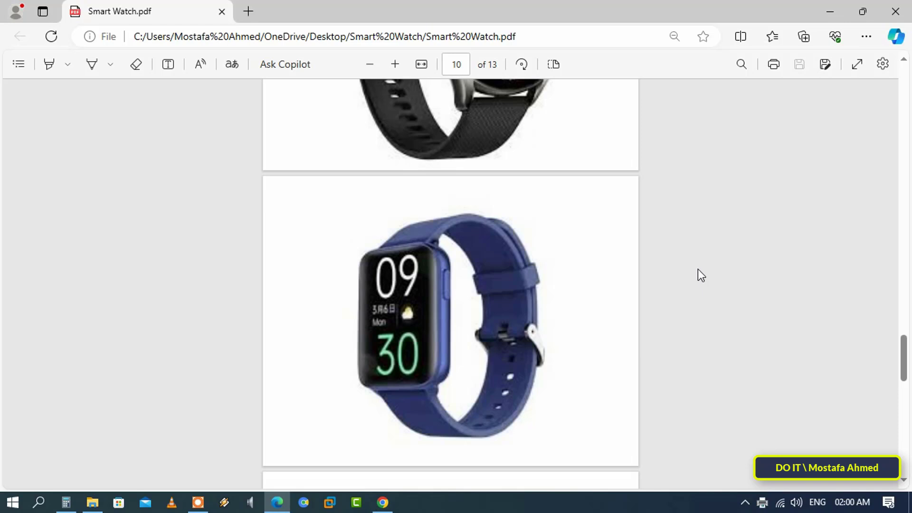